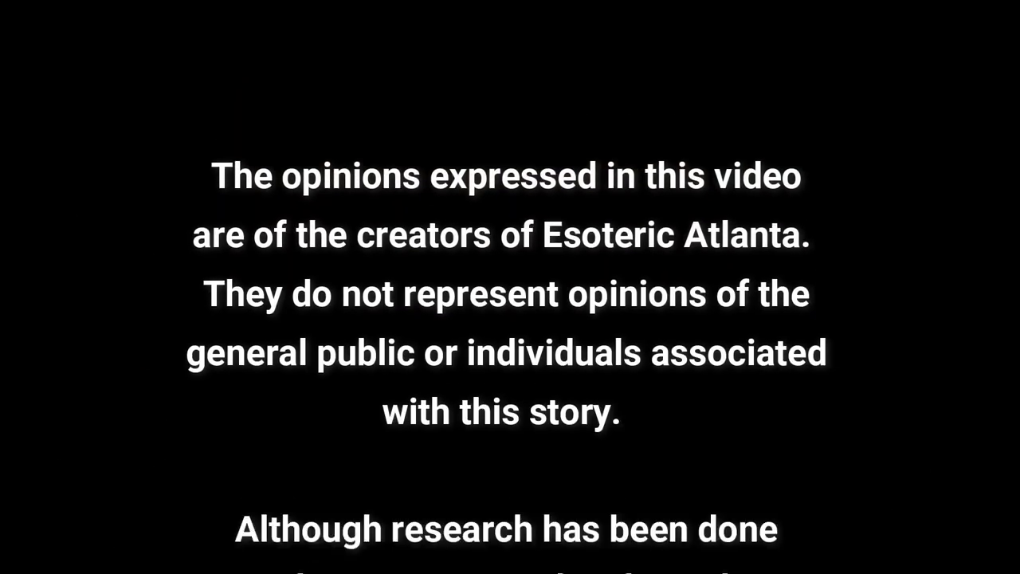
scroll("down", 3)
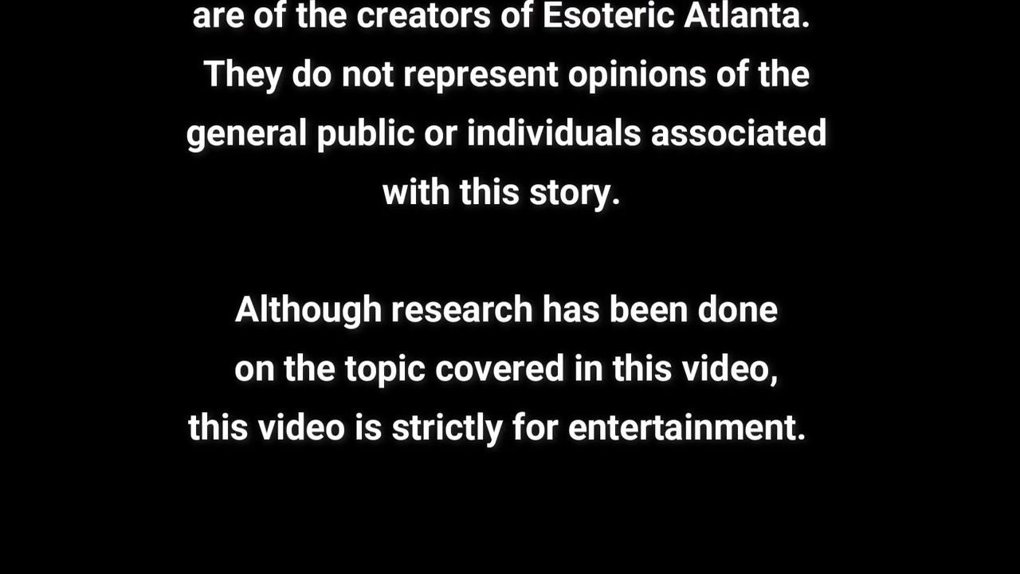